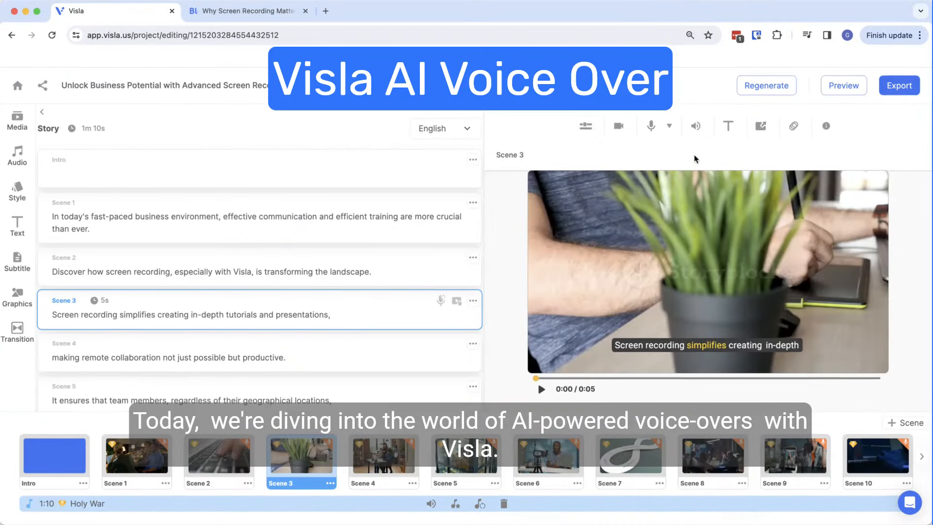
Step: Generate an AI voice-over for Scene 3 using the Onyx voice
click(668, 127)
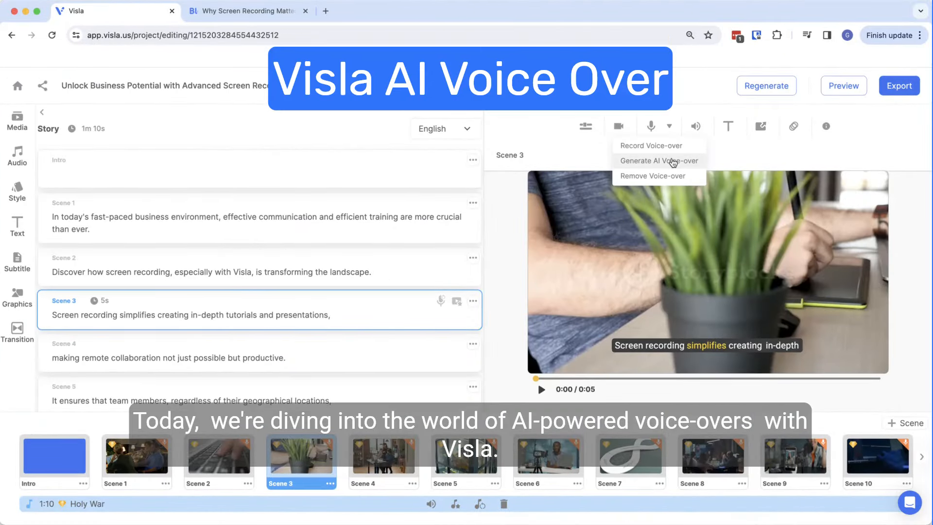
click(658, 161)
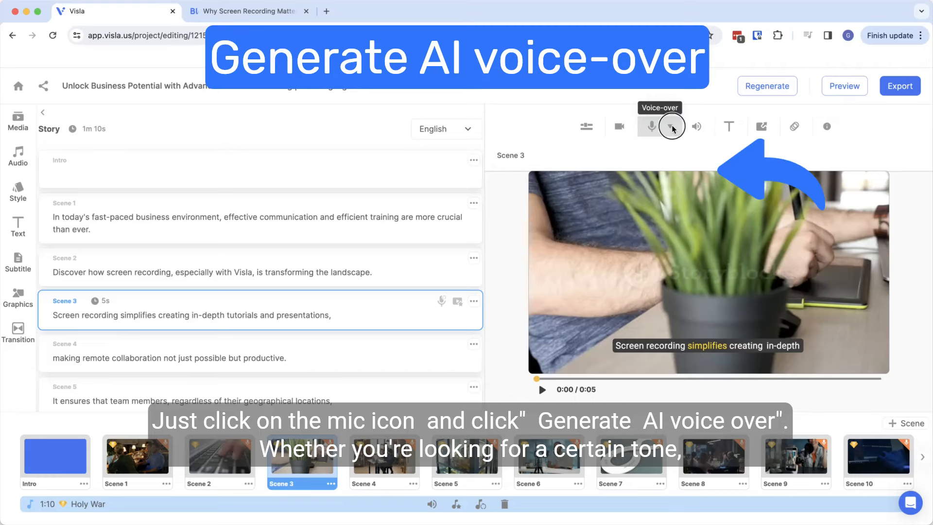
click(671, 126)
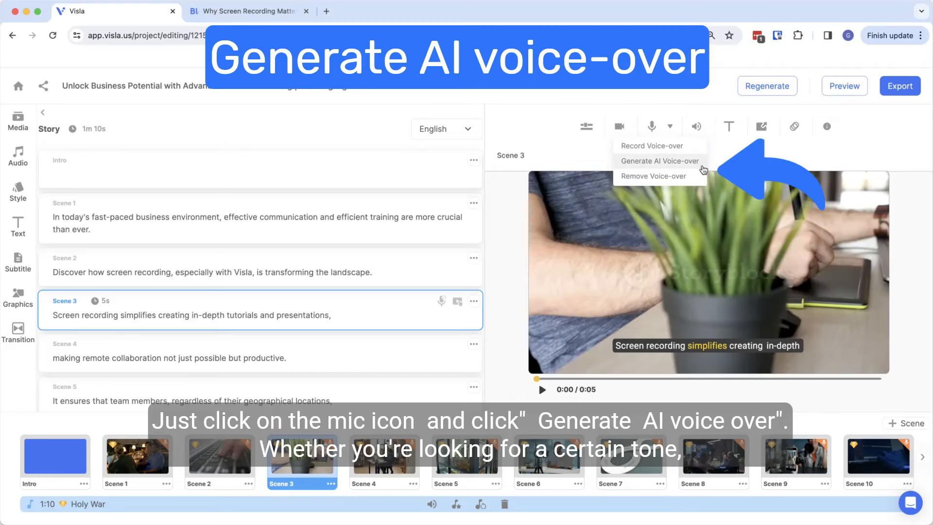
click(660, 160)
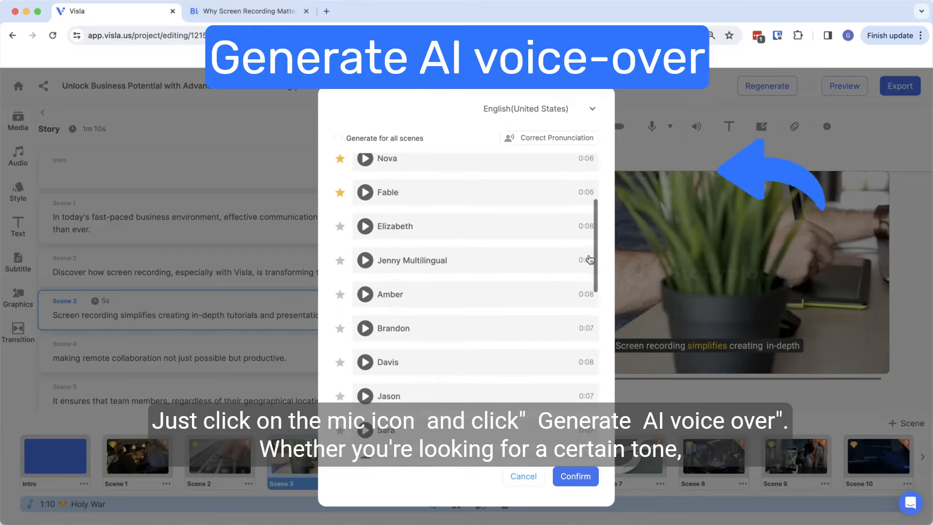
click(525, 109)
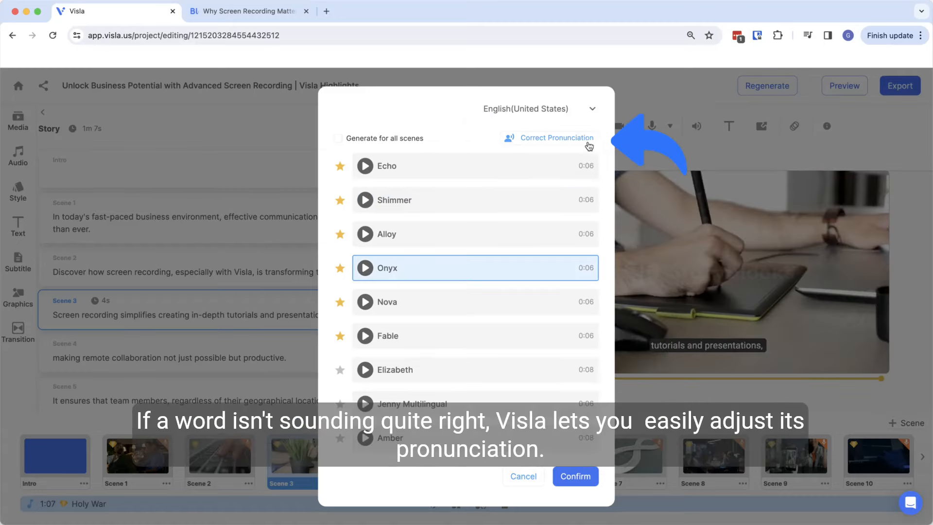
Step: Add a pronunciation correction spelling 'Visla' and pronounced 'Vissla'
click(556, 137)
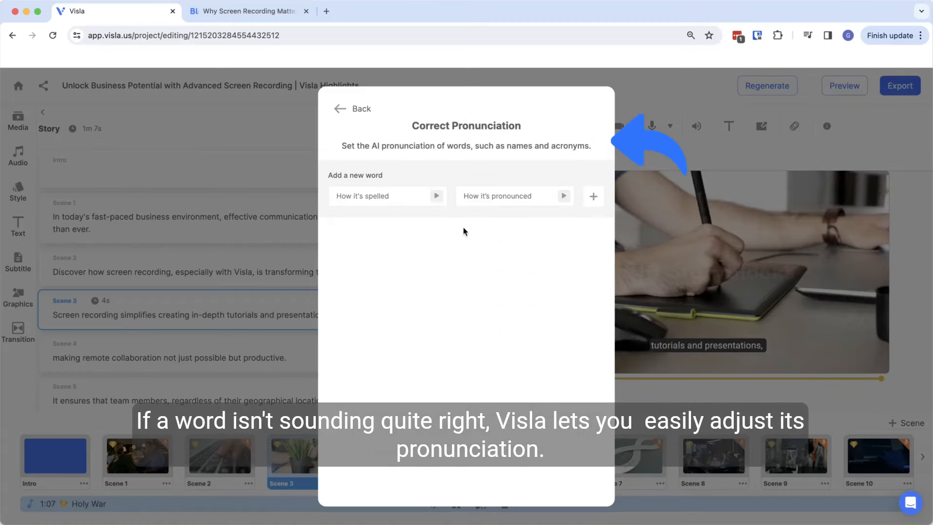
click(387, 196)
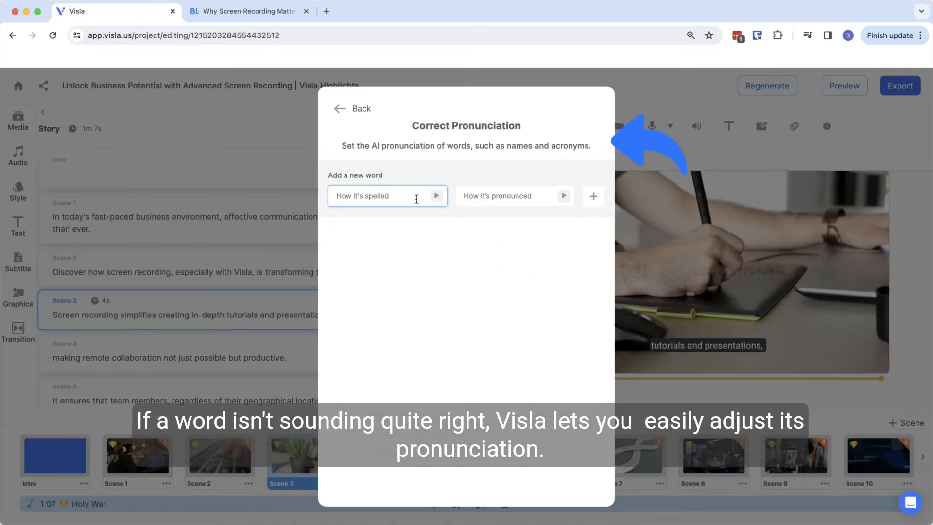
click(509, 196)
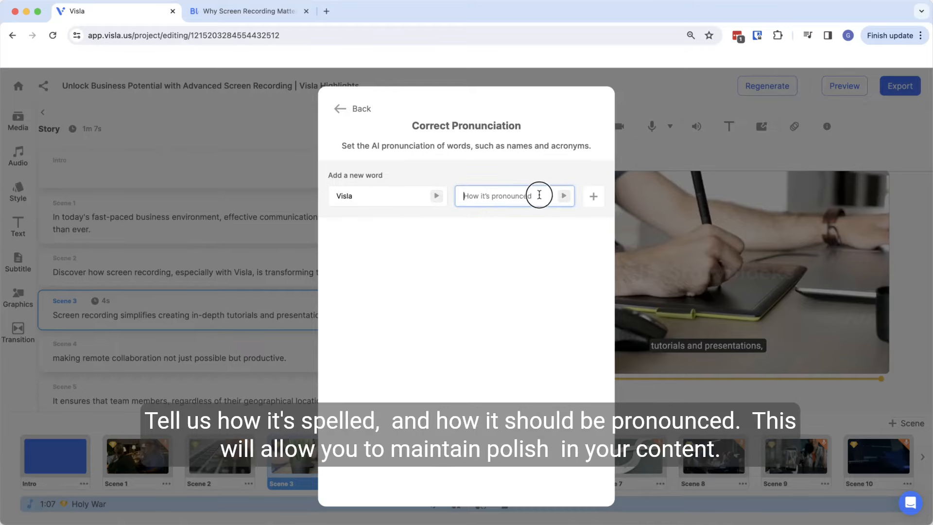
text(Vissla)
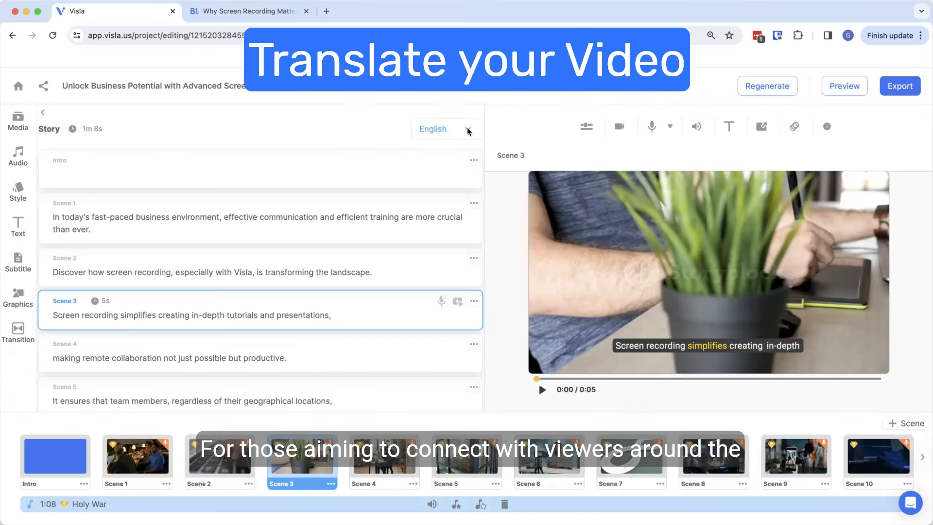
Step: Translate the script into Spanish and answer the keep-original-script prompt
click(446, 130)
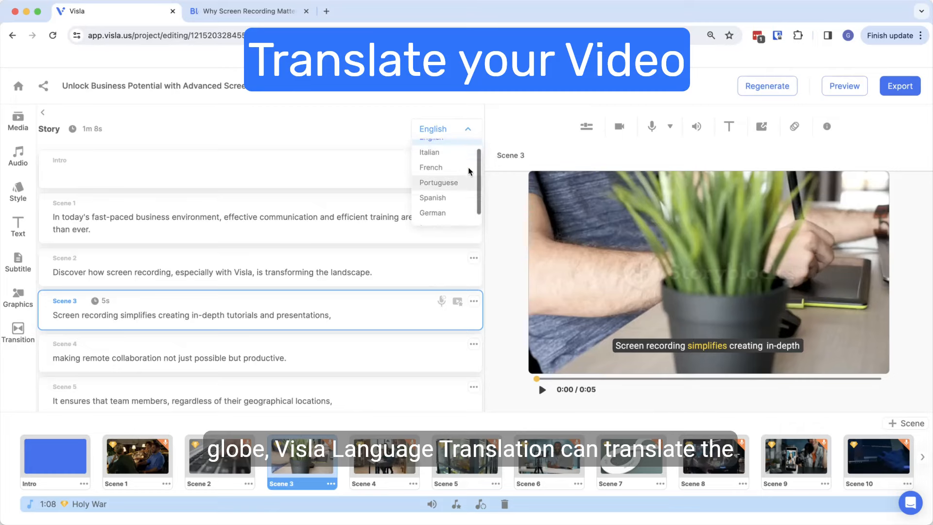
click(432, 198)
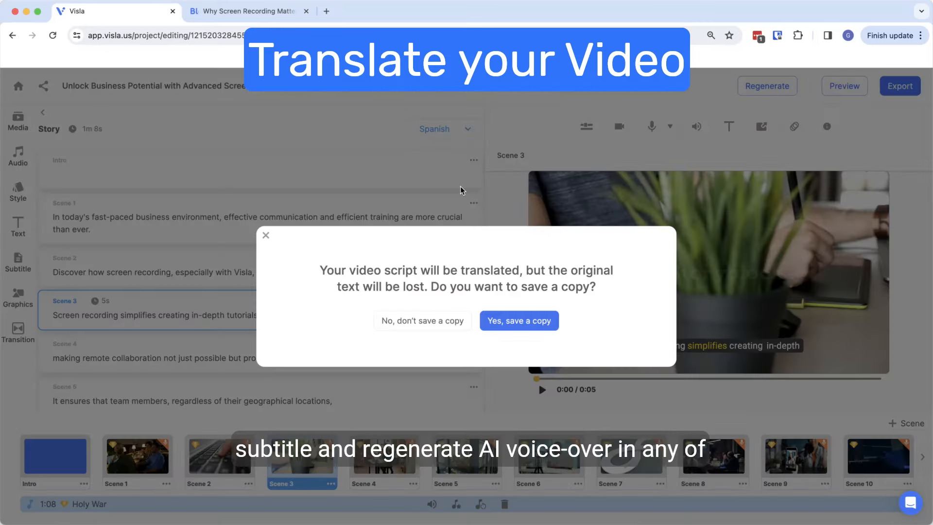
click(518, 320)
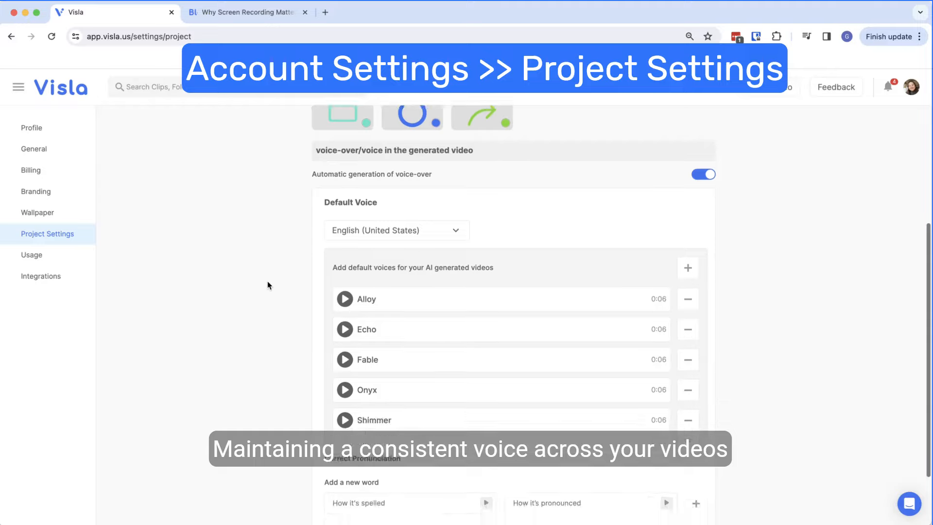
Step: Scroll down the Project Settings page toward the Default Voice options
scroll(down, 3)
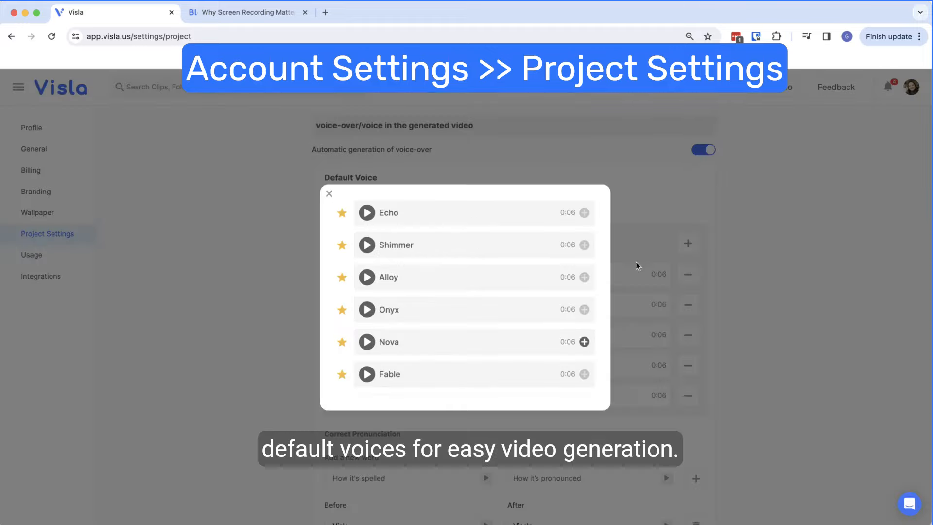
scroll(down, 3)
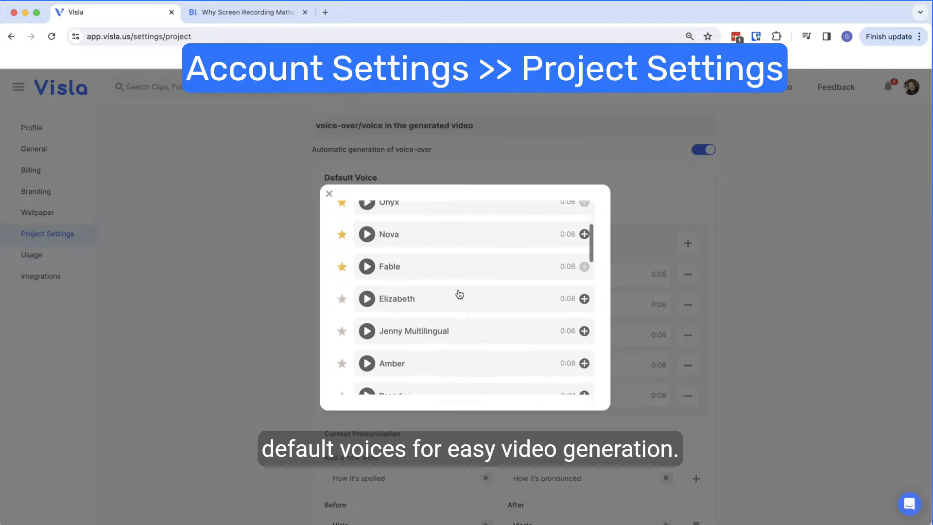